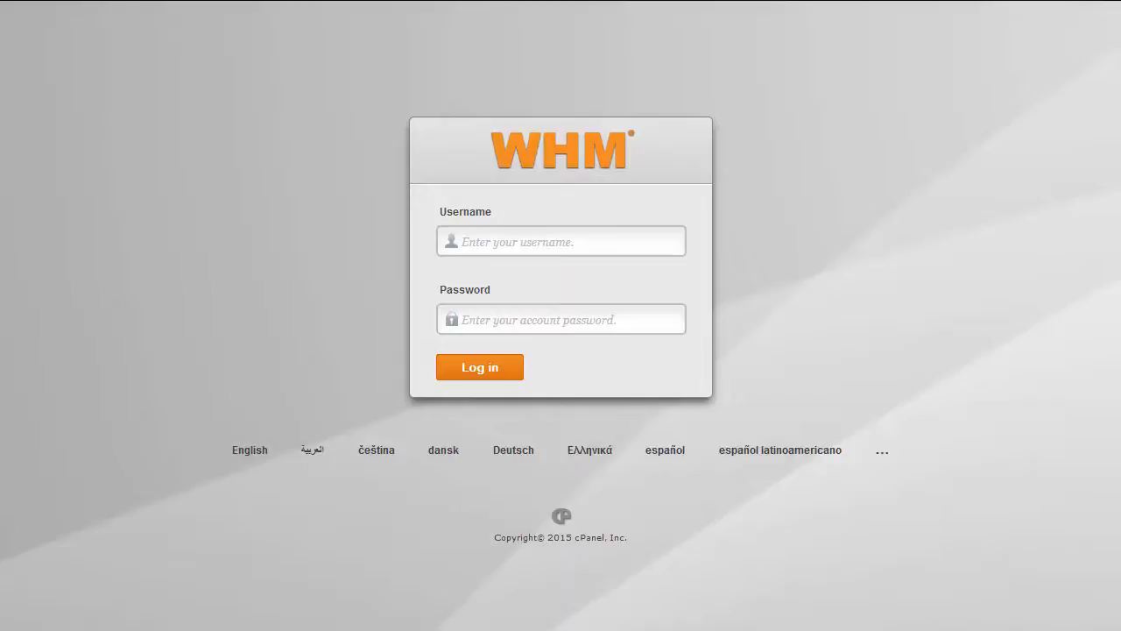
pyautogui.moveTo(992, 144)
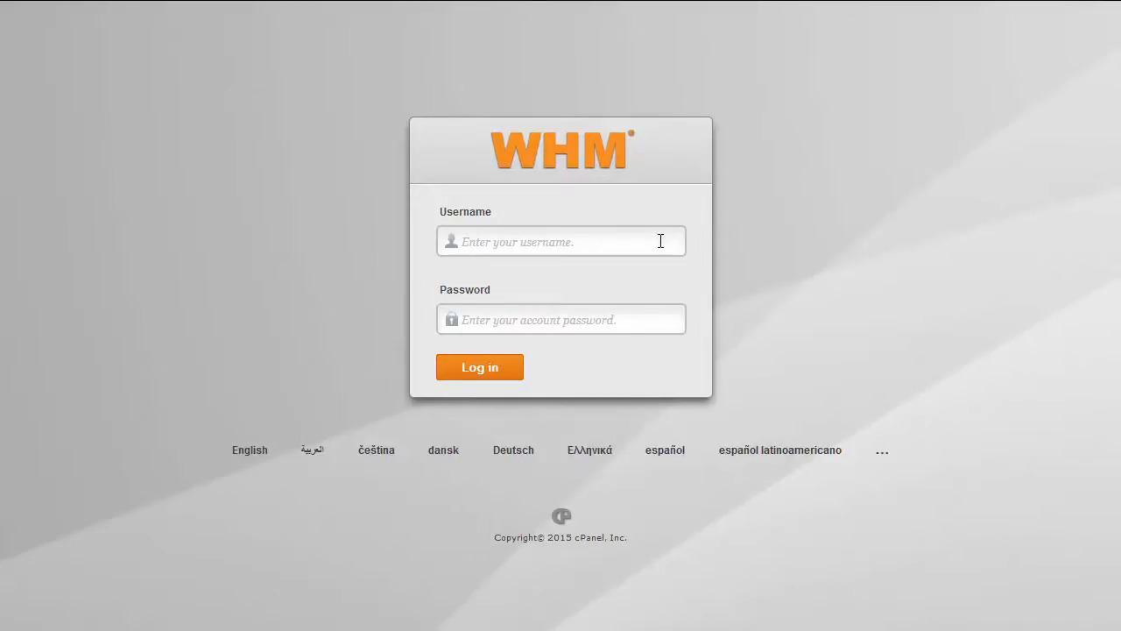
# - Enter the username 'root' in the WHM login form
pyautogui.click(480, 367)
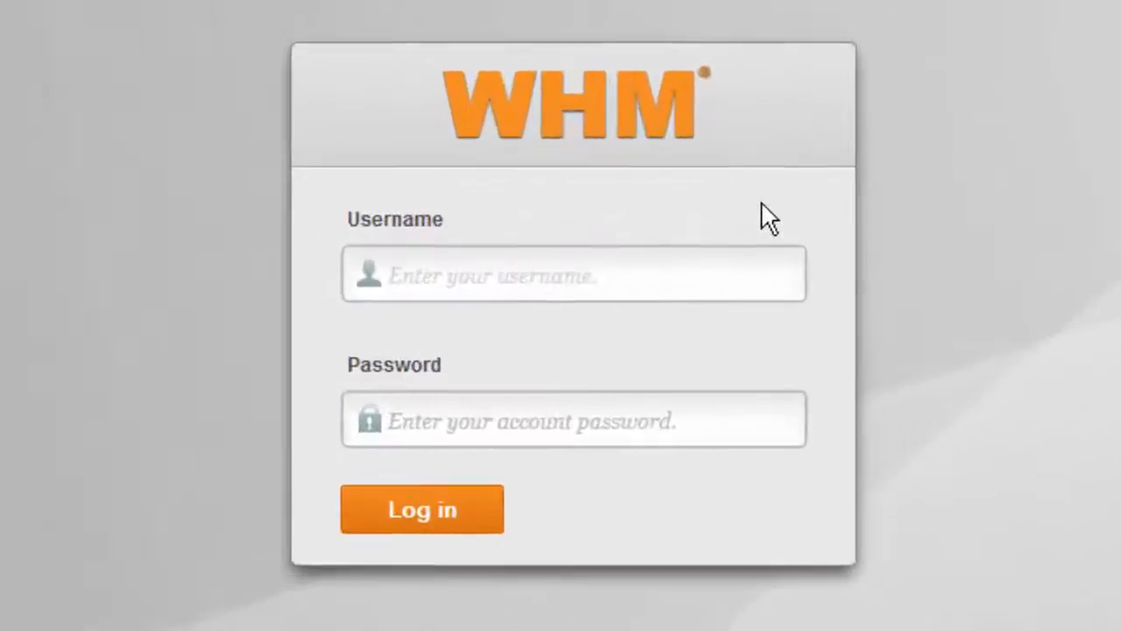
pyautogui.write('root')
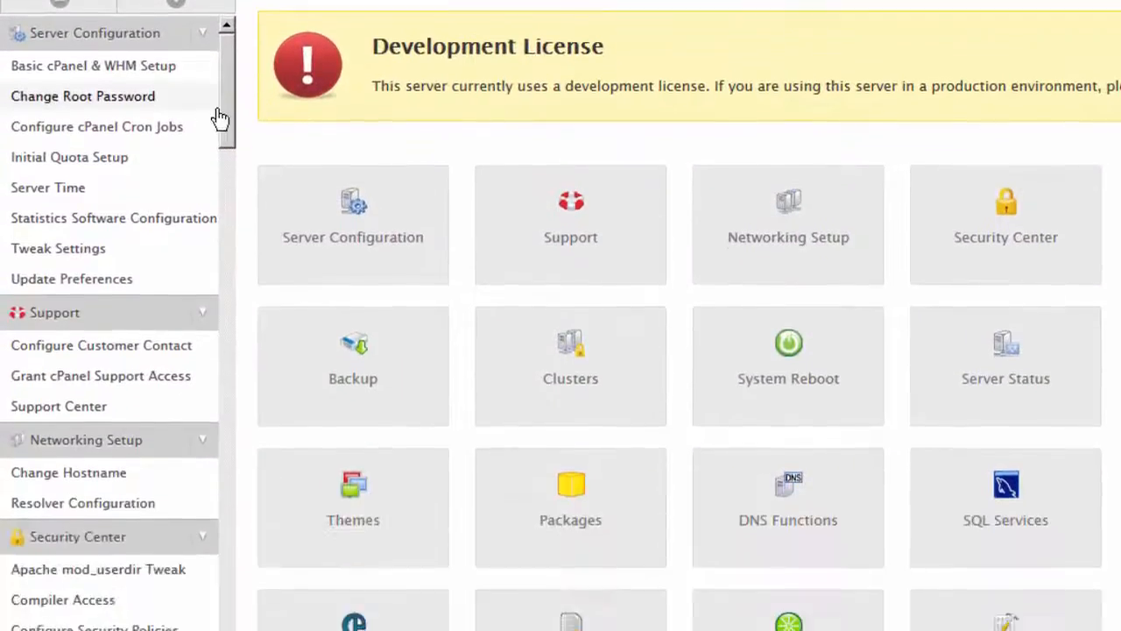
# - Navigate from the sidebar Plugins section to the HG Firewall Administration page
pyautogui.scroll(-3)
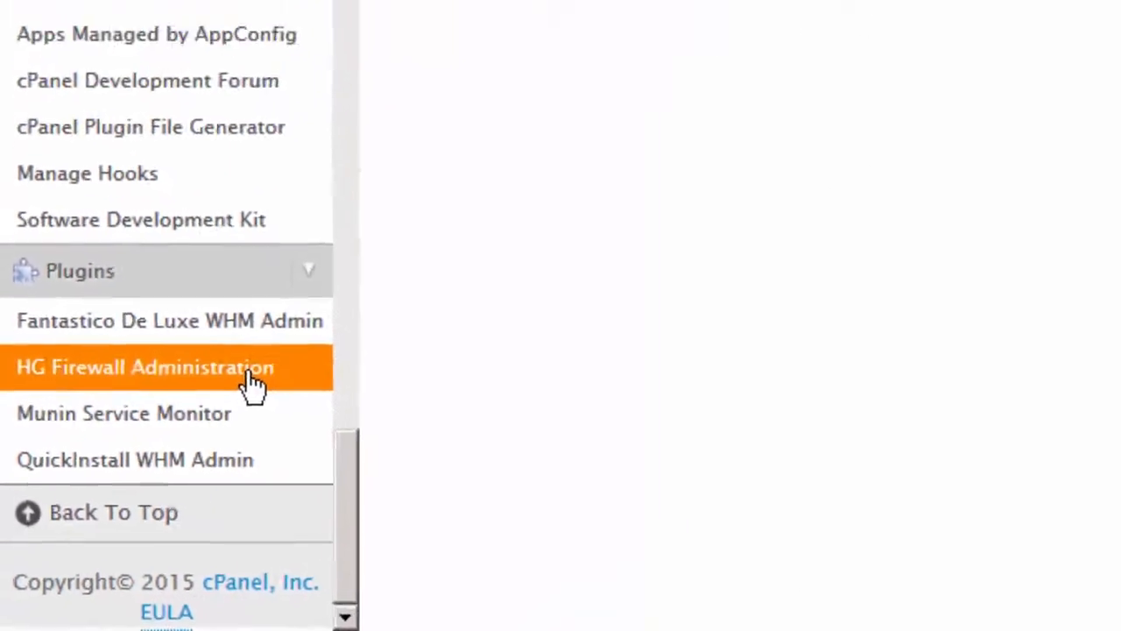
pyautogui.click(144, 368)
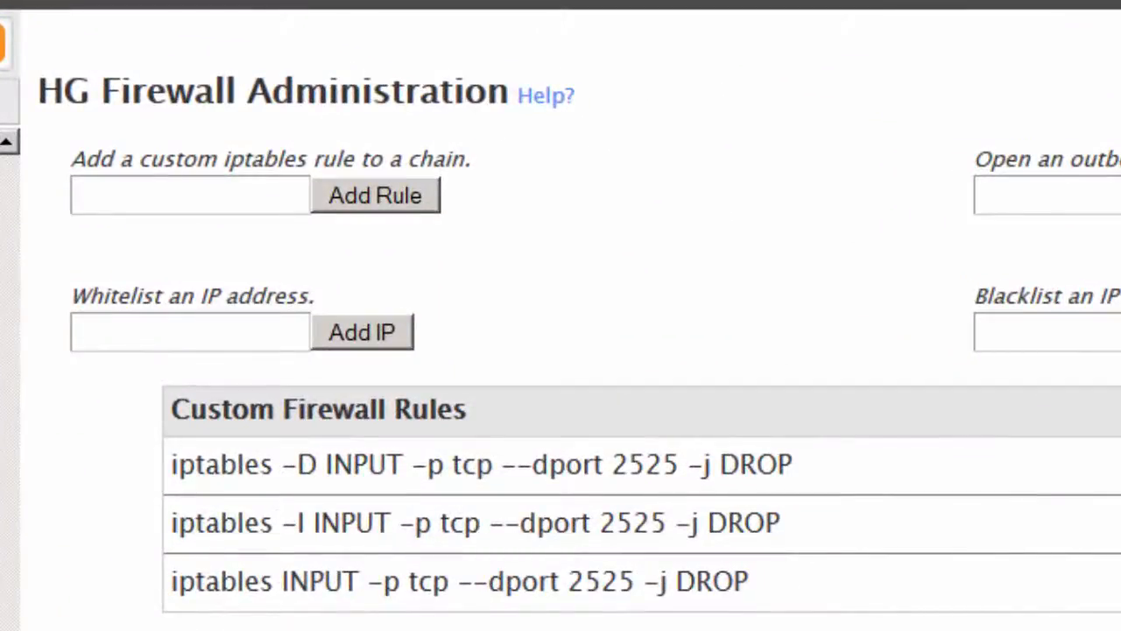
pyautogui.hscroll(3)
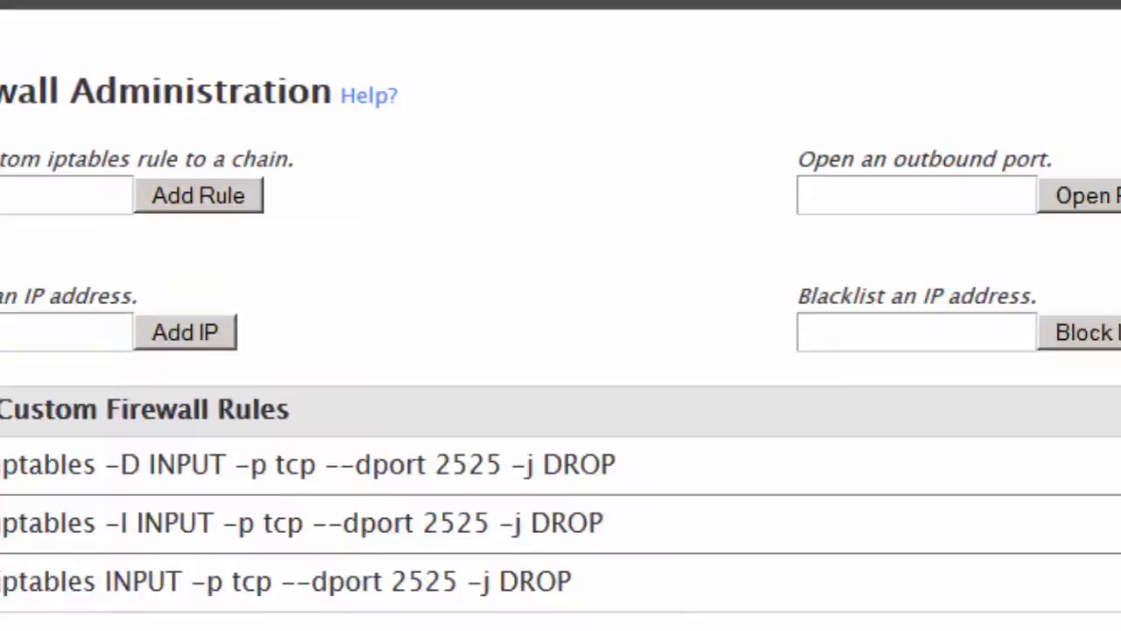
pyautogui.hscroll(3)
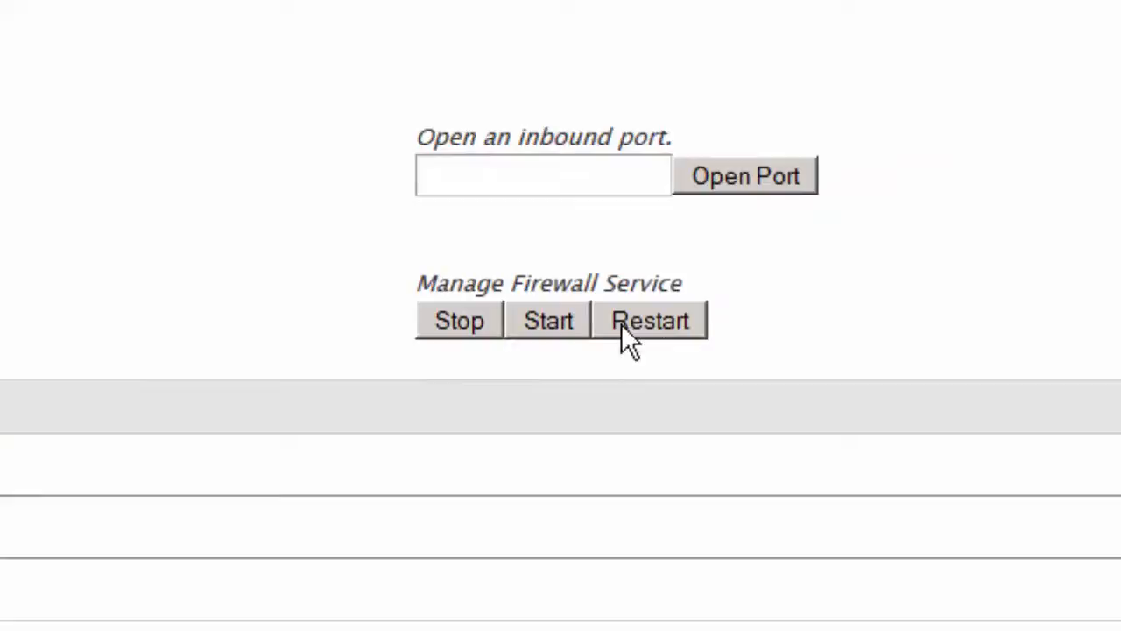
pyautogui.moveTo(652, 359)
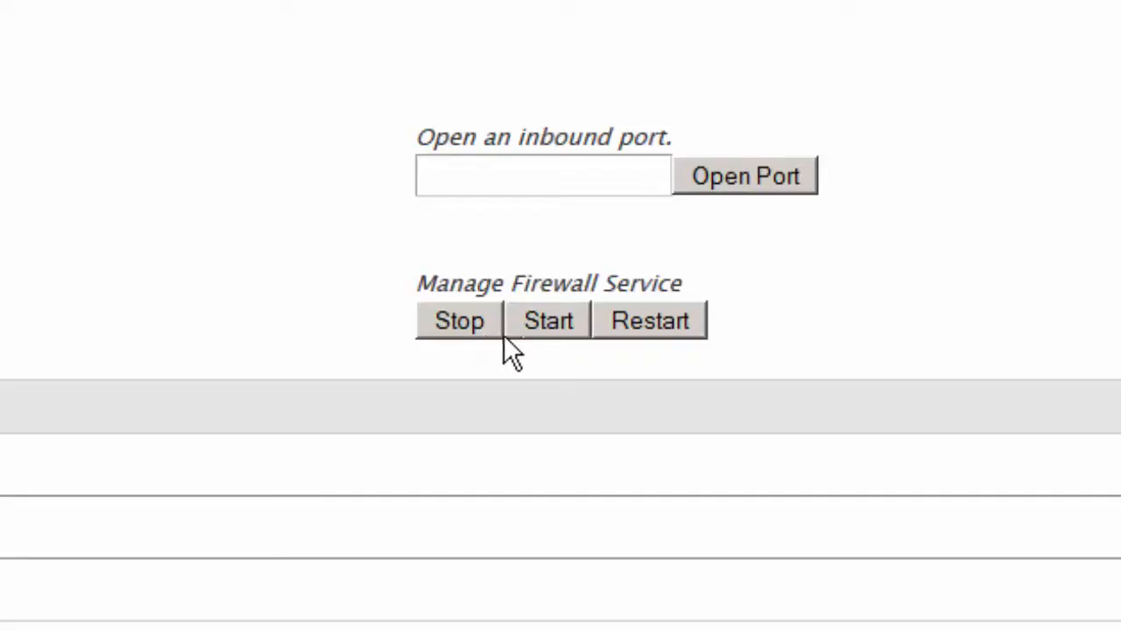
pyautogui.moveTo(564, 363)
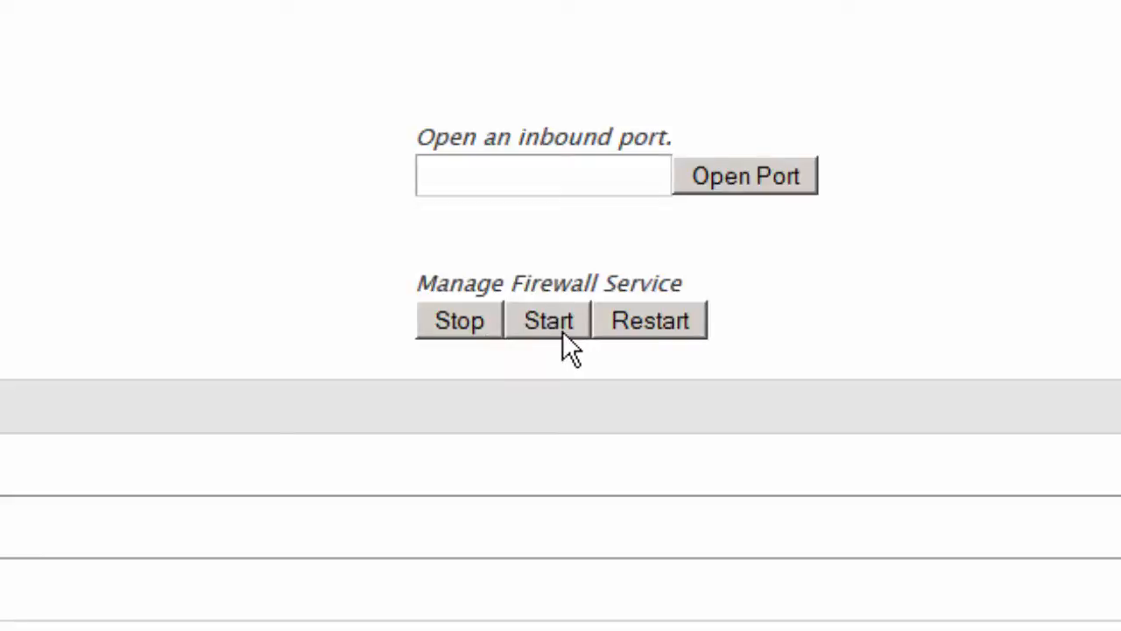
pyautogui.moveTo(666, 362)
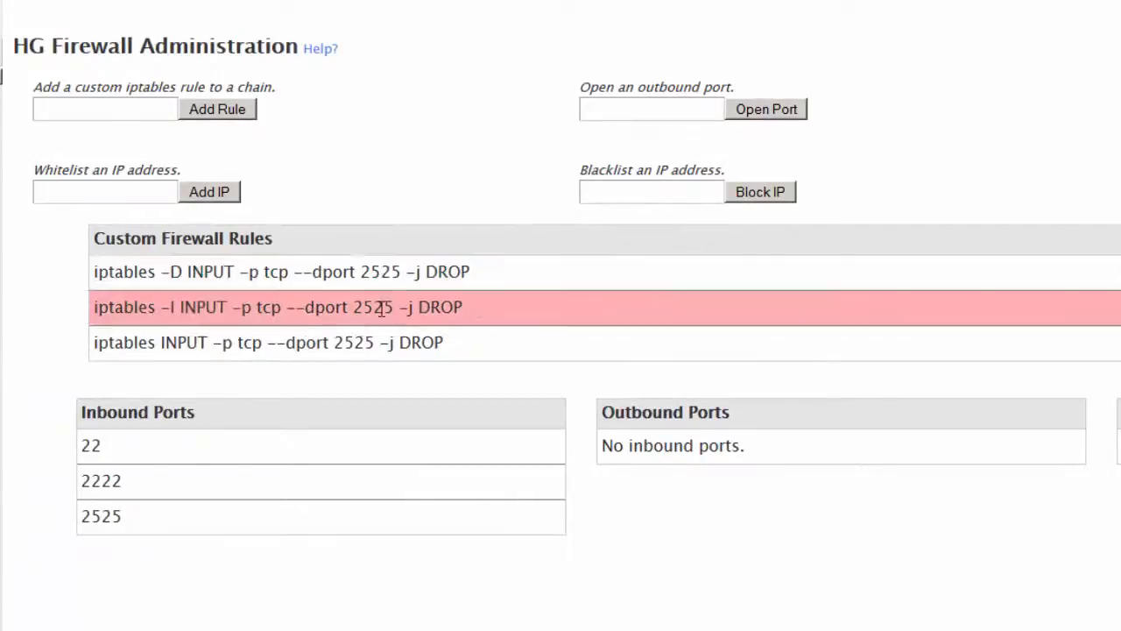
pyautogui.moveTo(378, 296)
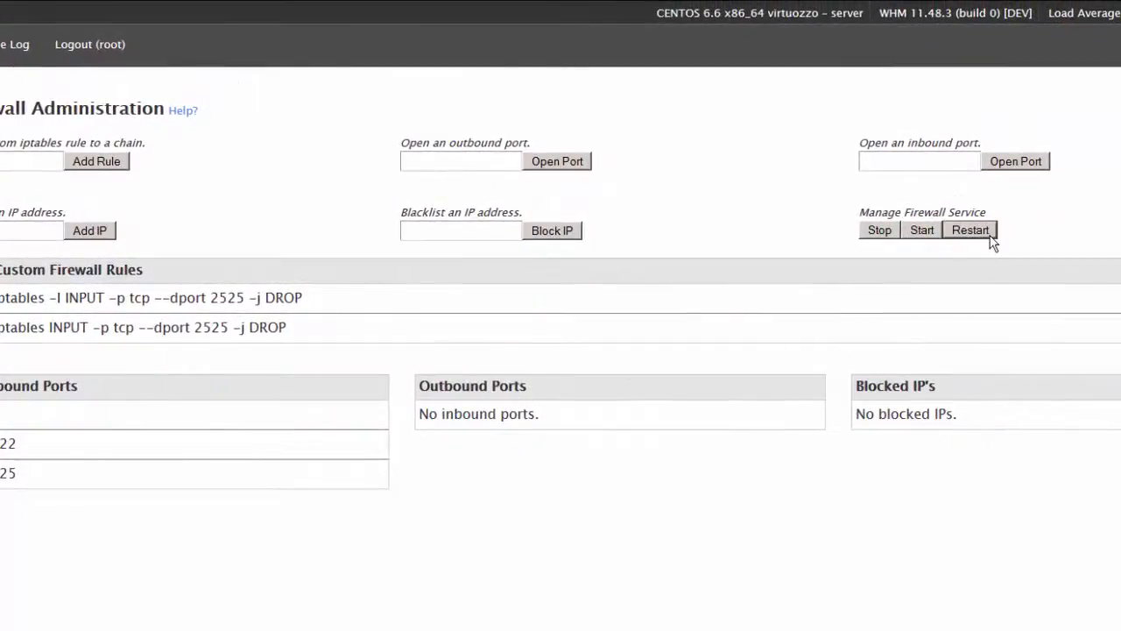
# - Restart the firewall service so the remaining port 2525 rules take effect
pyautogui.click(974, 229)
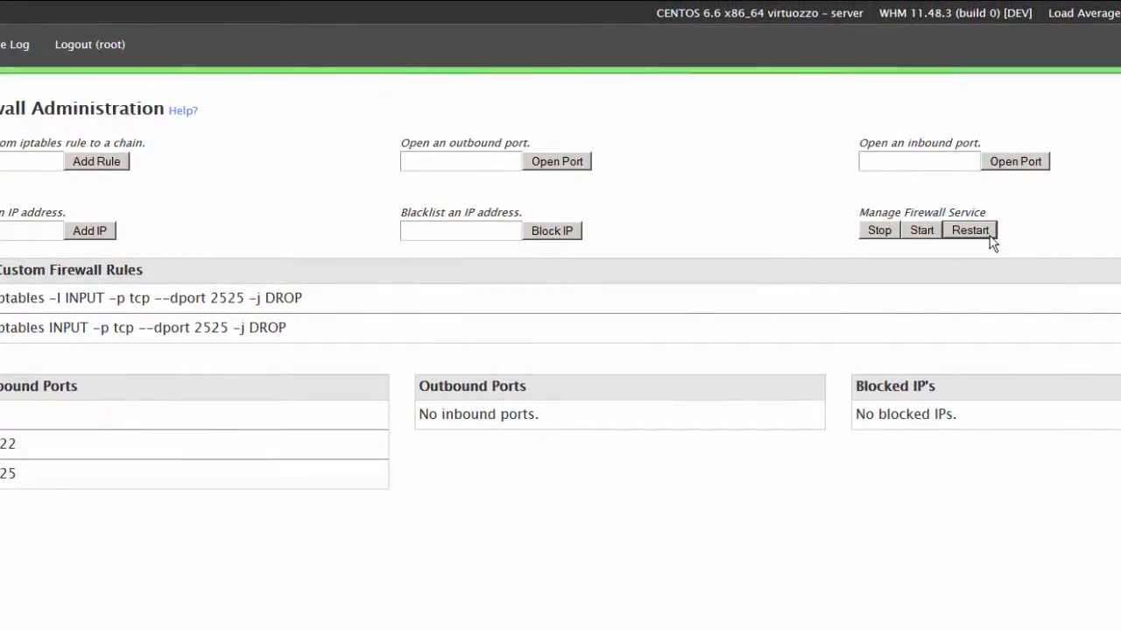
pyautogui.click(970, 230)
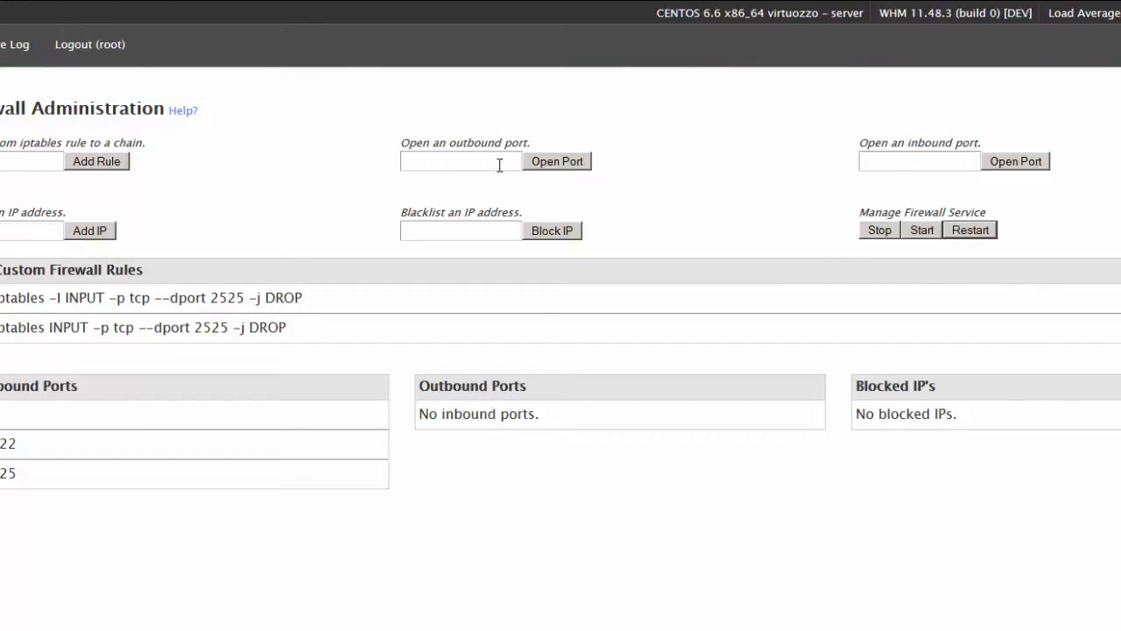
# - Open port 26 for outbound traffic so it appears under Outbound Ports
pyautogui.click(459, 161)
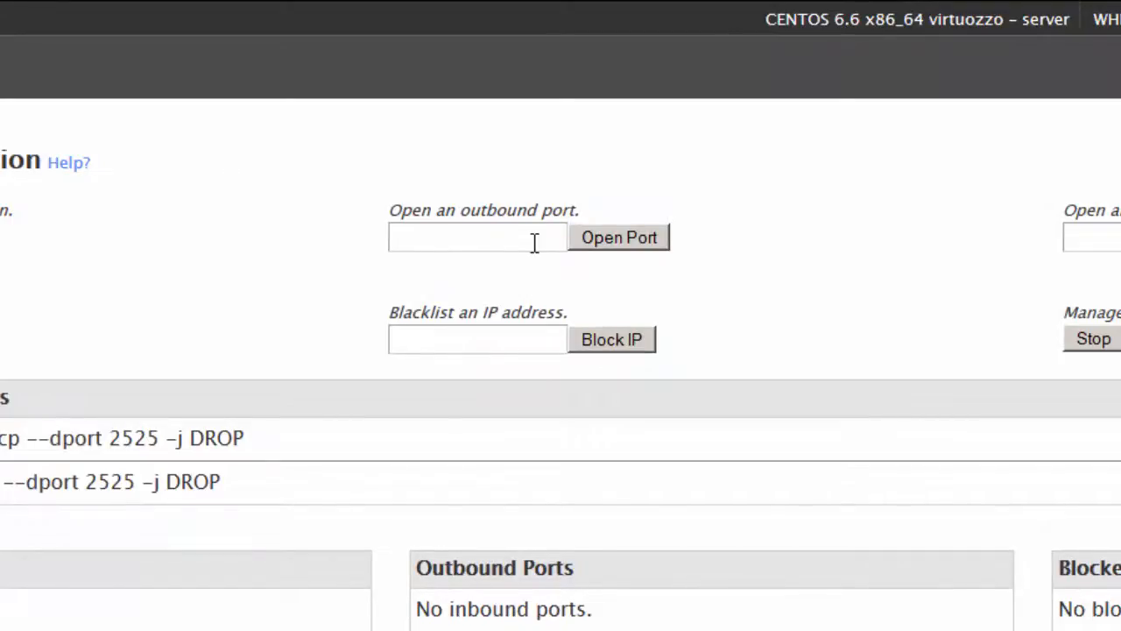
pyautogui.write('26')
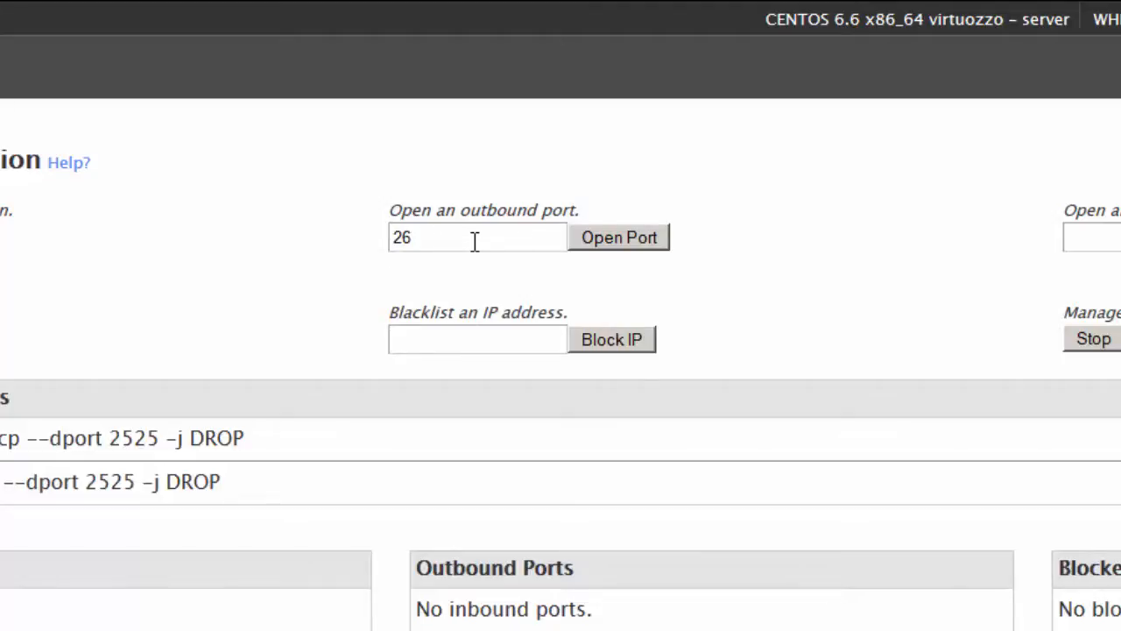
pyautogui.click(619, 236)
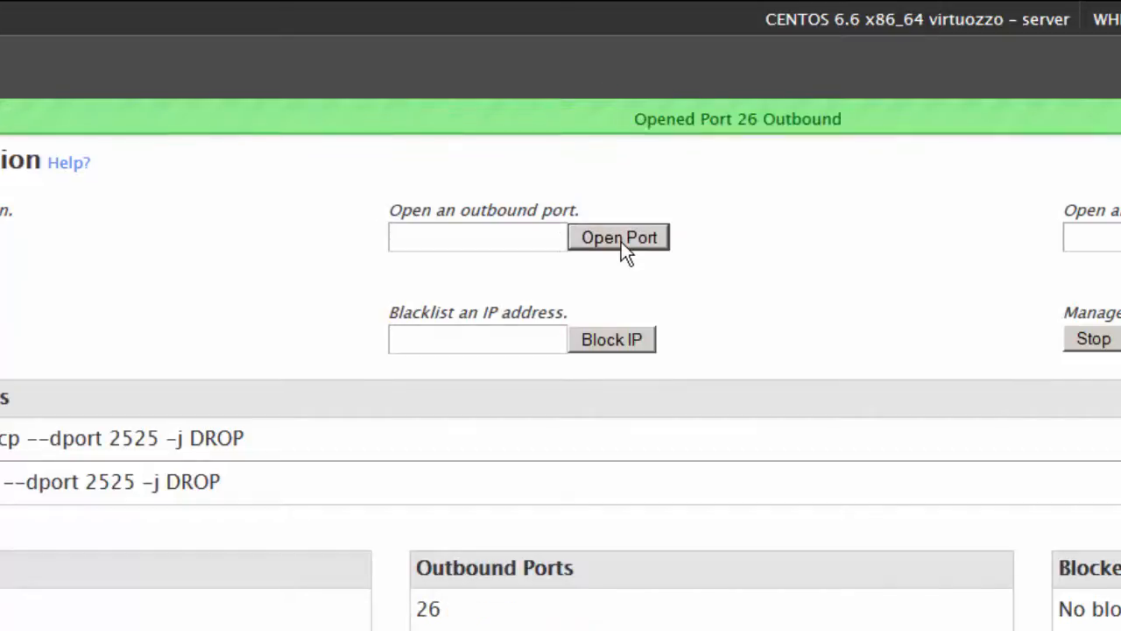
pyautogui.scroll(-3)
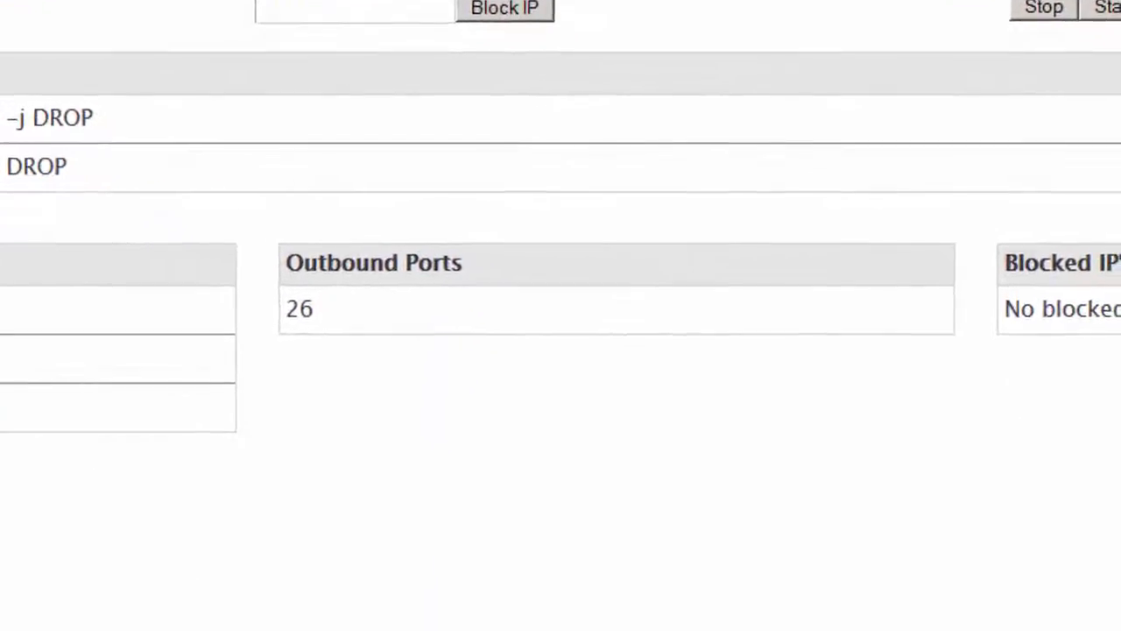
pyautogui.moveTo(799, 14)
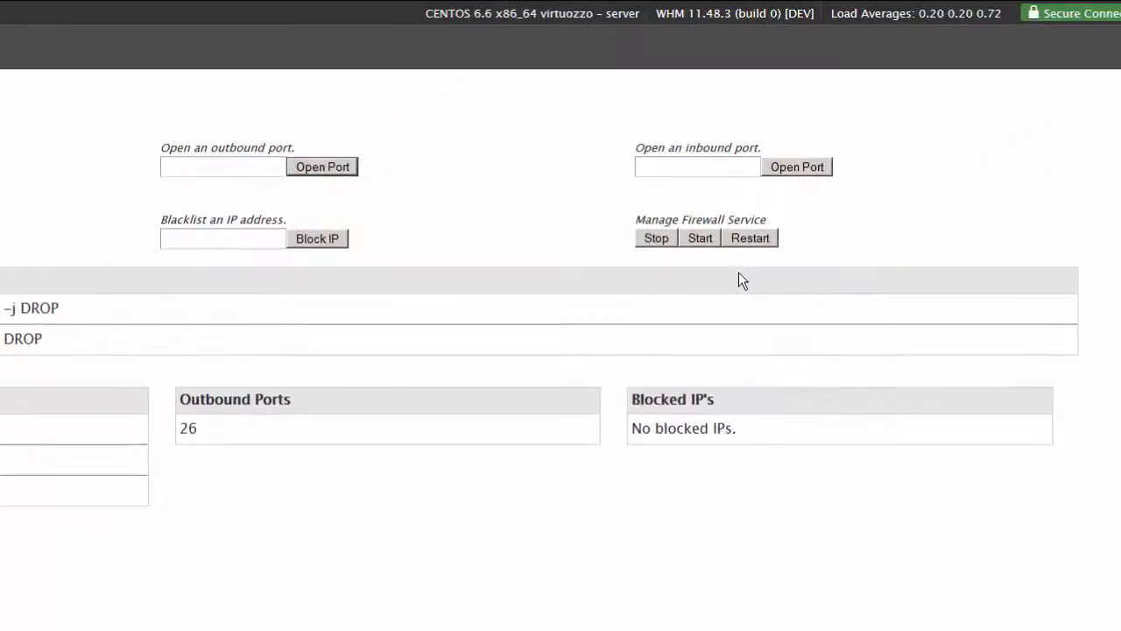
pyautogui.moveTo(750, 249)
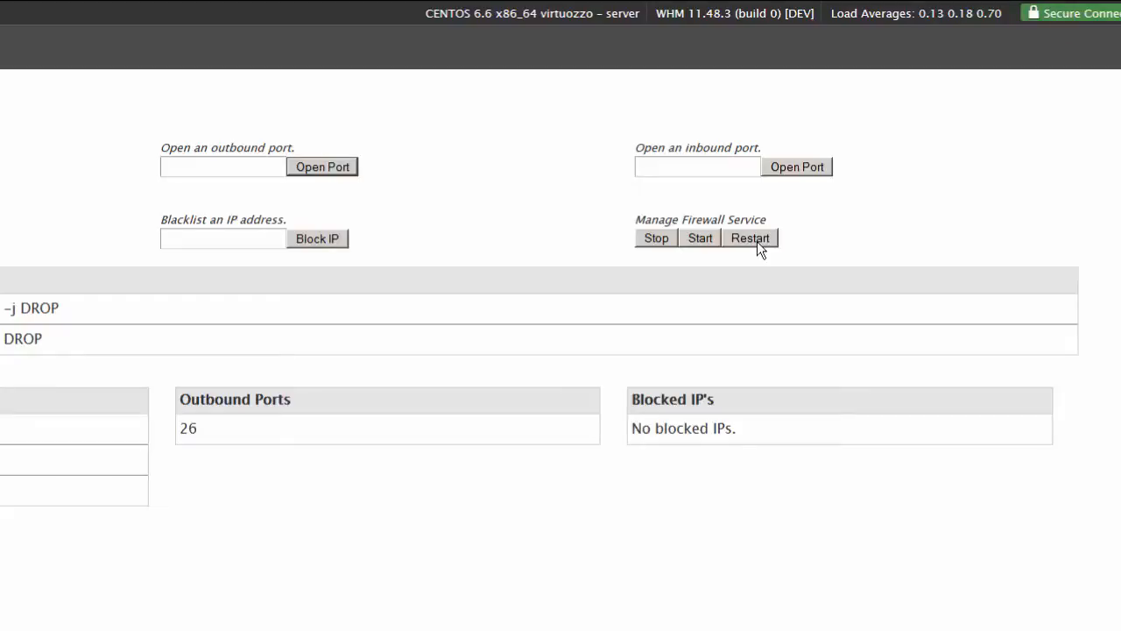
pyautogui.moveTo(729, 199)
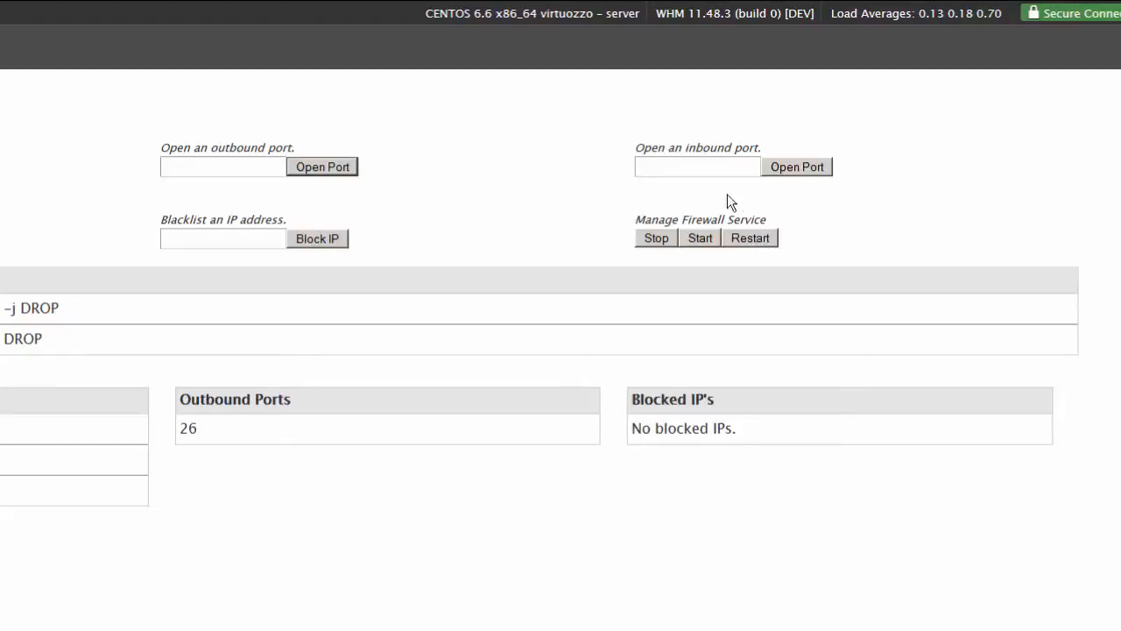
# - Enter 22 in the 'Open an inbound port' field
pyautogui.click(711, 167)
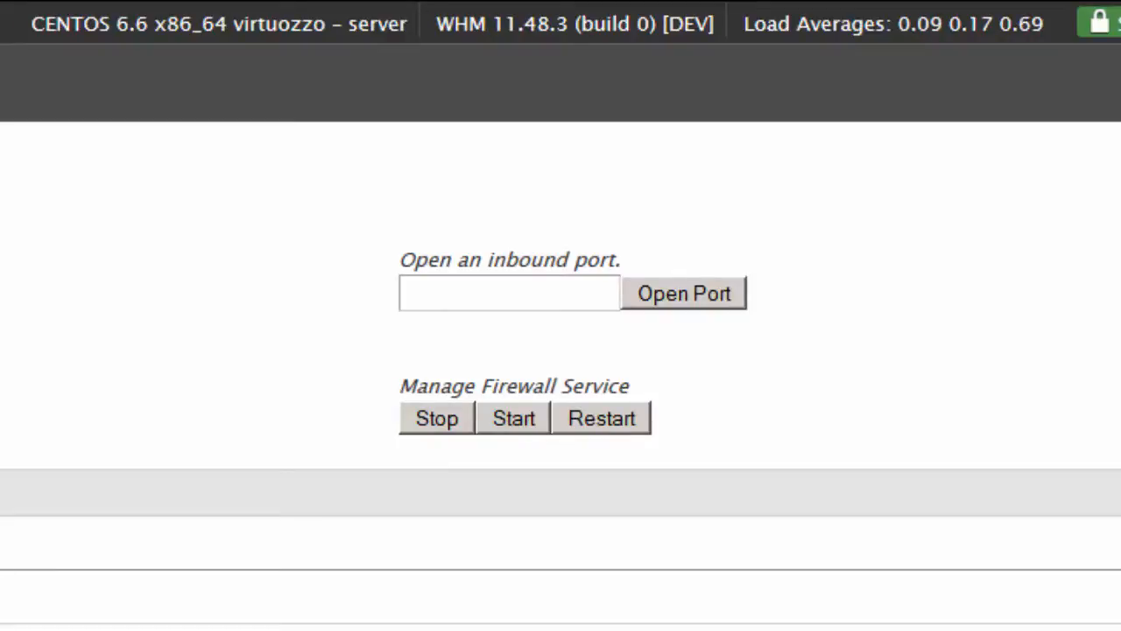
pyautogui.click(541, 295)
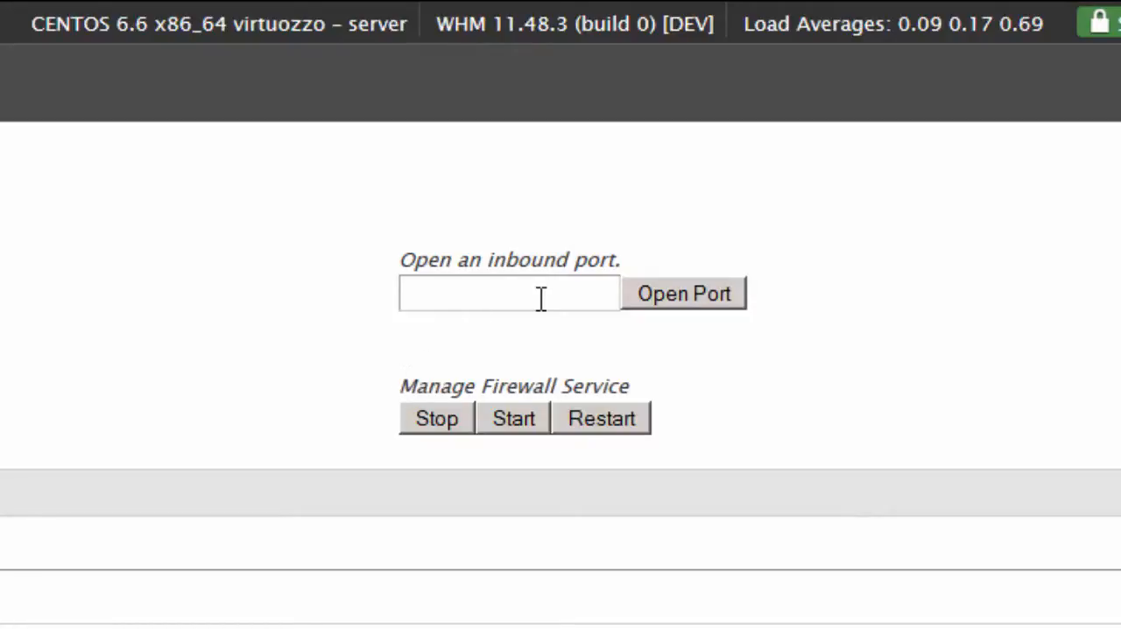
pyautogui.write('22')
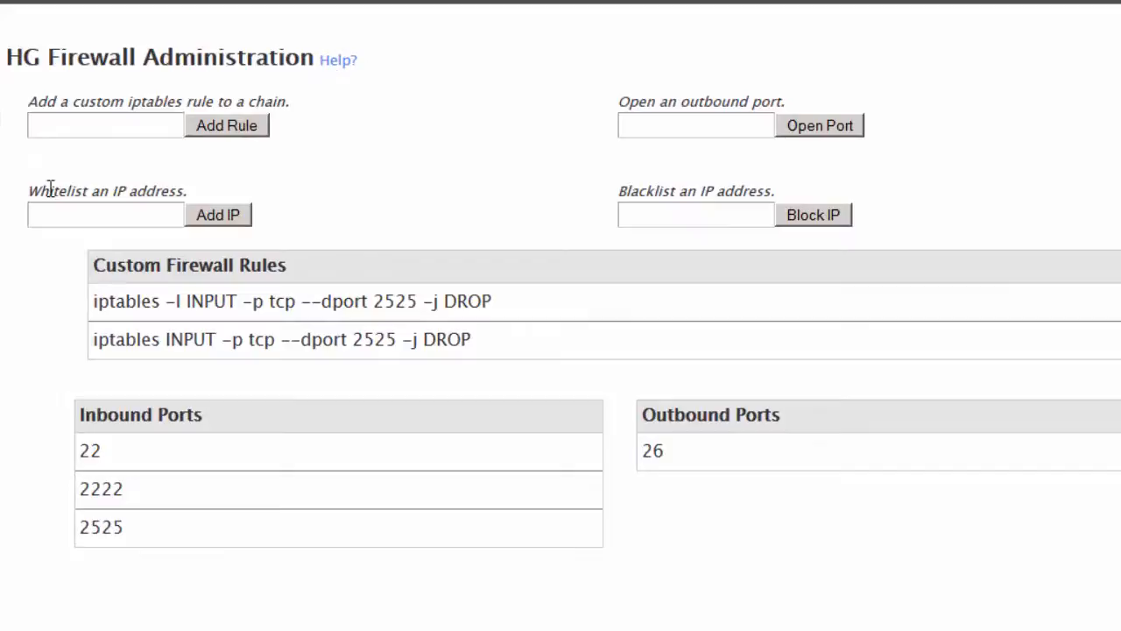
pyautogui.moveTo(322, 220)
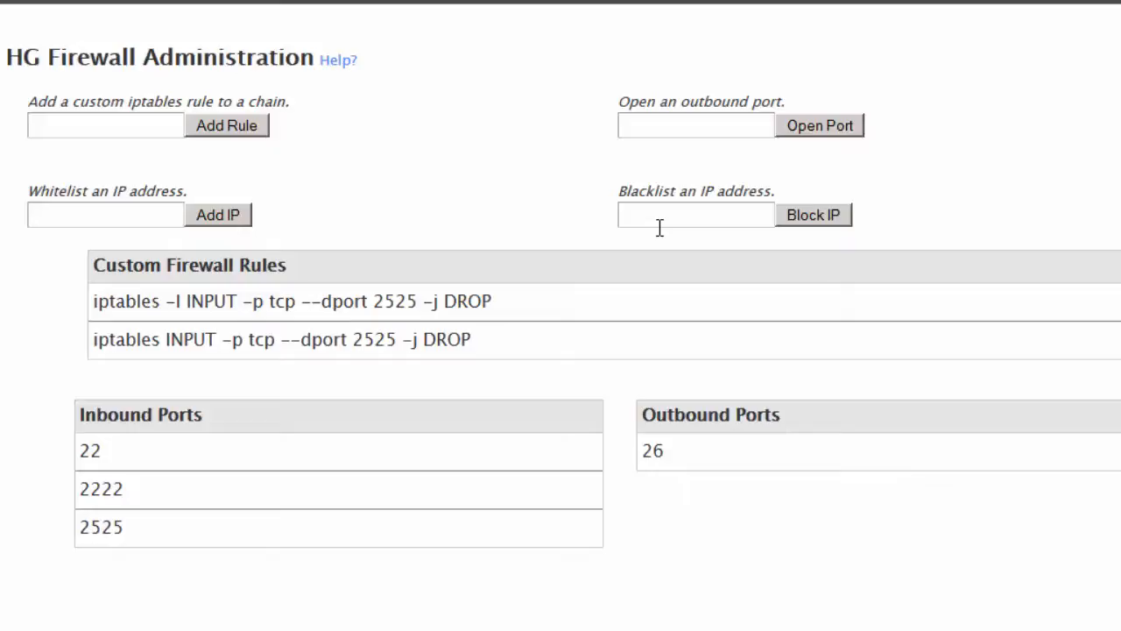
pyautogui.moveTo(685, 256)
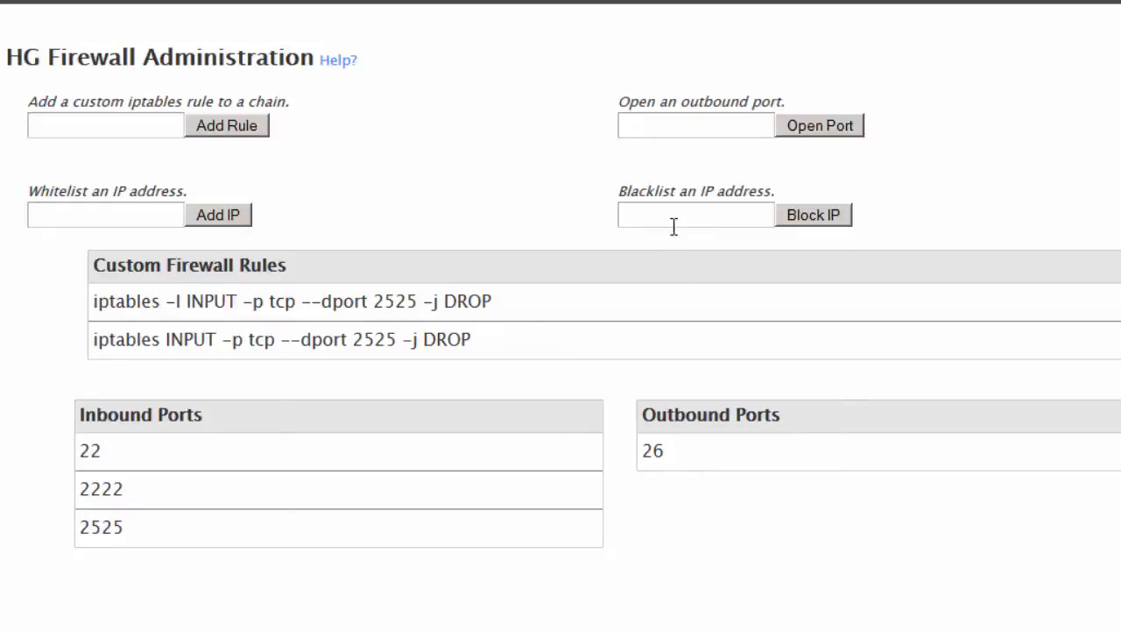
# - Blacklist the IP address 1.2.3.4 with Block IP
pyautogui.click(694, 213)
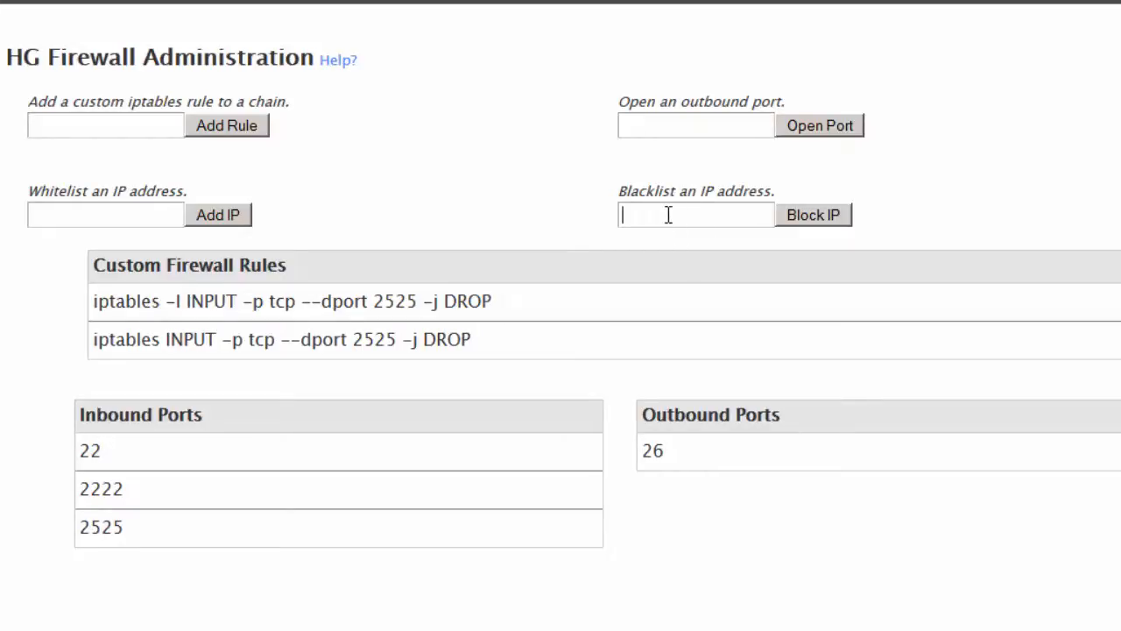
pyautogui.write('1.2.3')
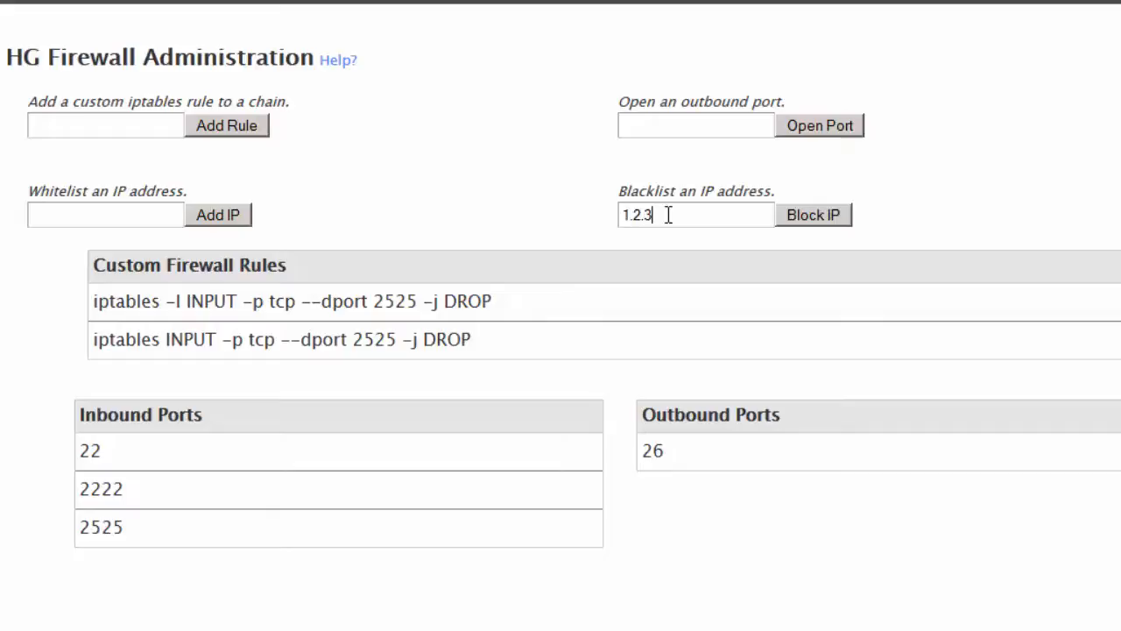
pyautogui.write('4')
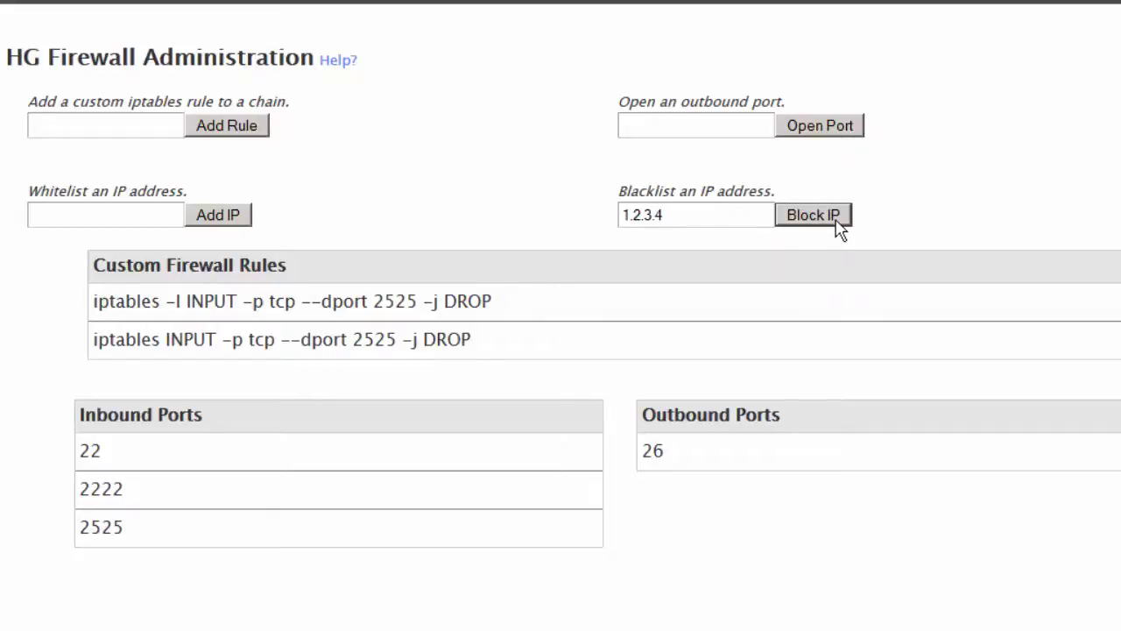
pyautogui.click(814, 213)
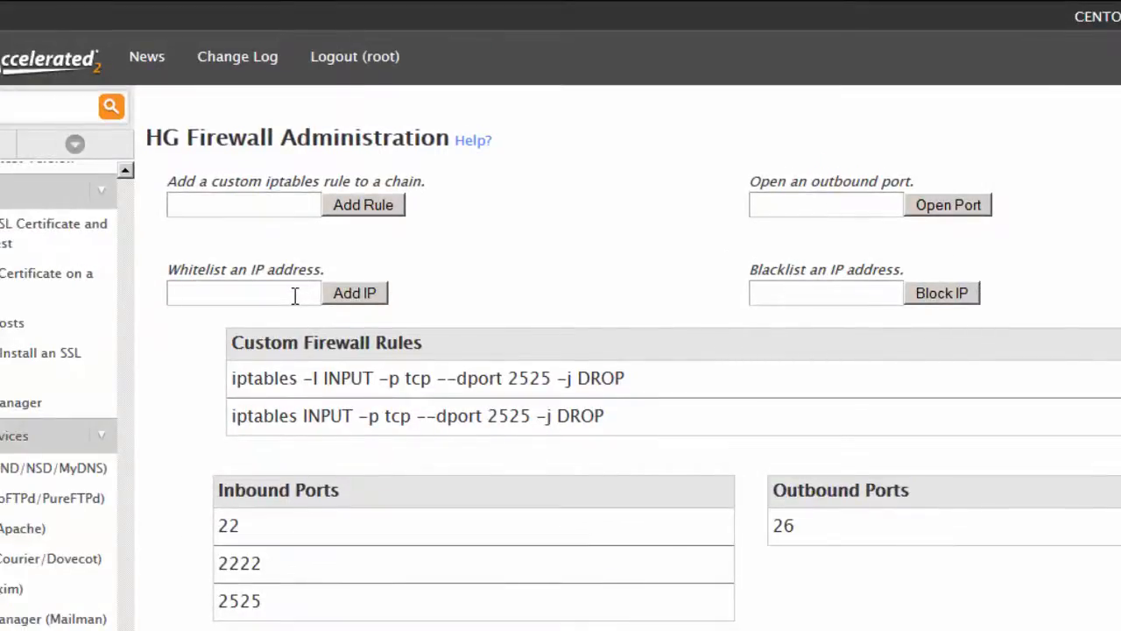
# - Whitelist the IP address 5.6.7.8 and restart the firewall to apply it
pyautogui.write('5')
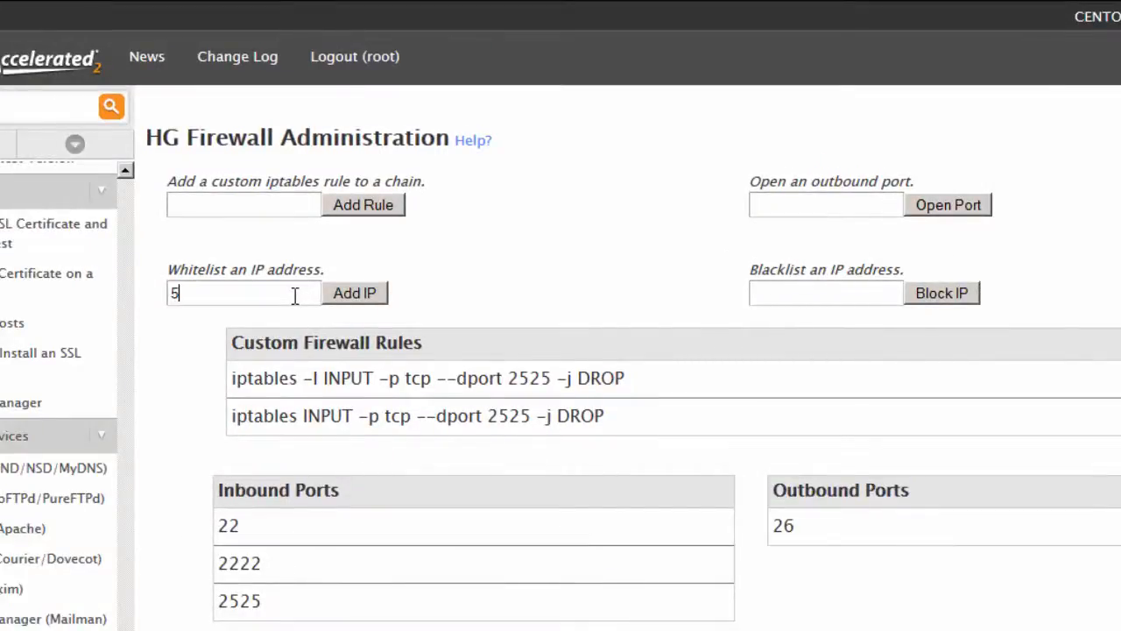
pyautogui.write('.6.7')
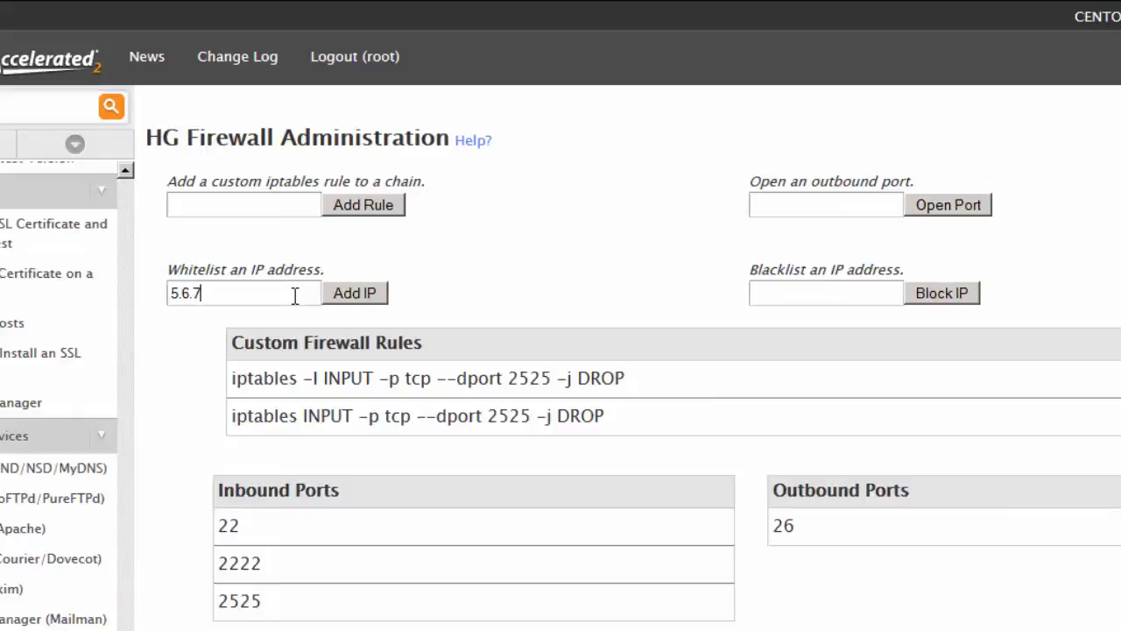
pyautogui.write('.8')
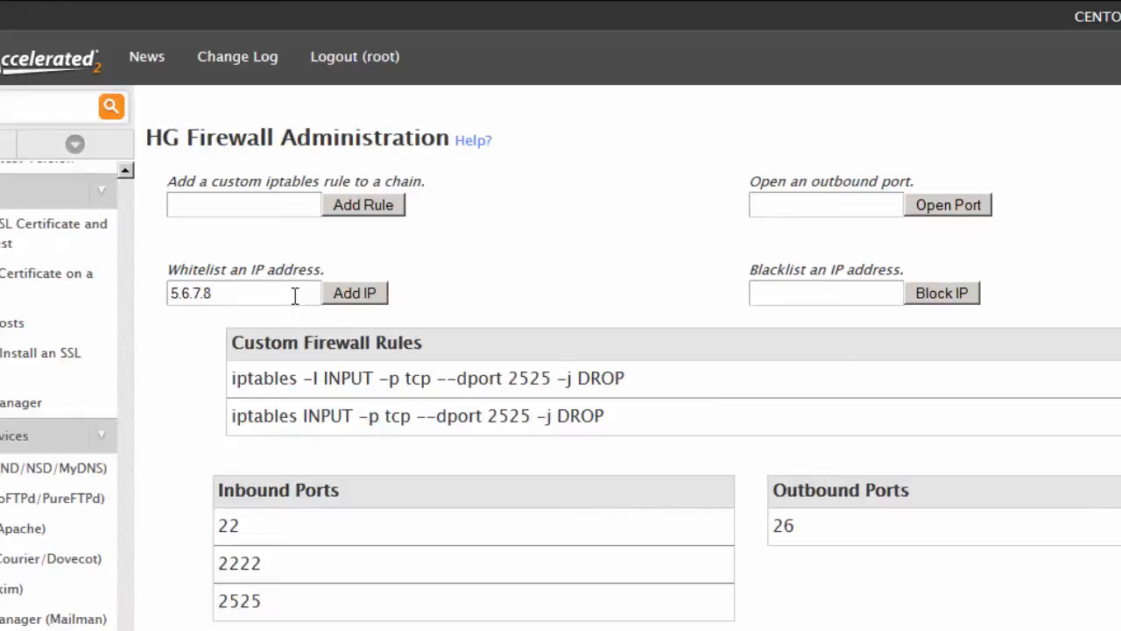
pyautogui.moveTo(217, 317)
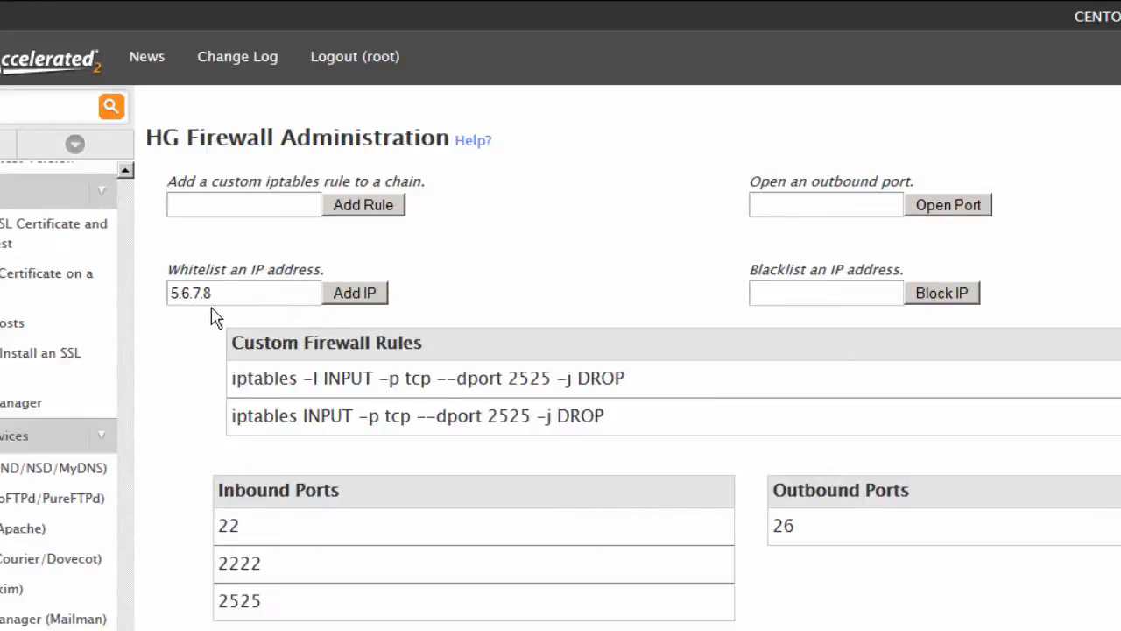
pyautogui.moveTo(347, 312)
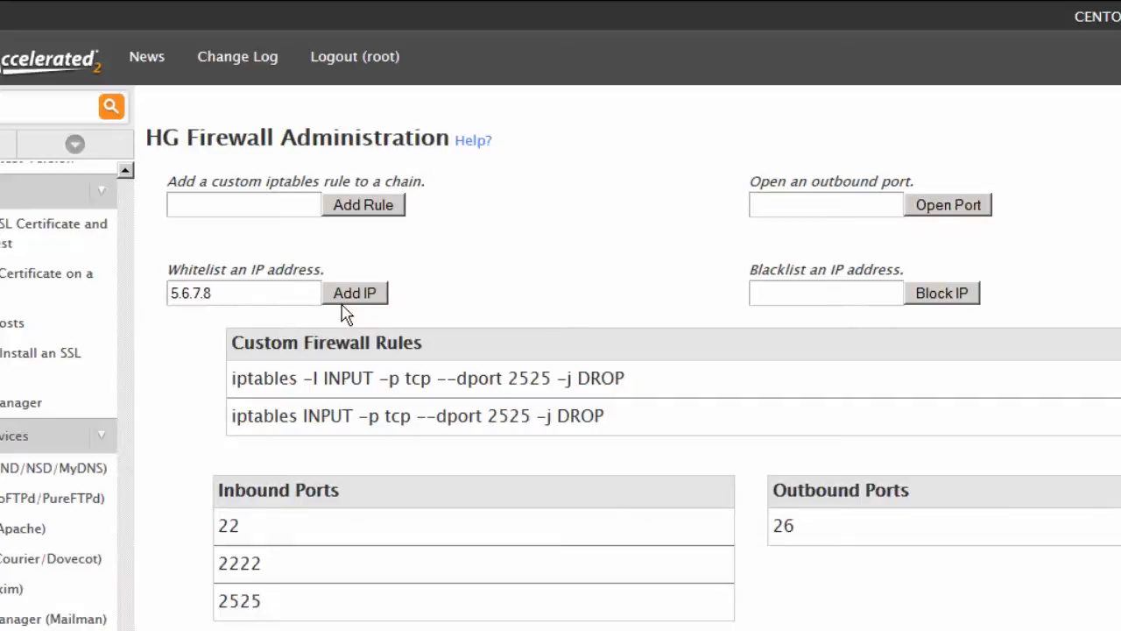
pyautogui.moveTo(355, 301)
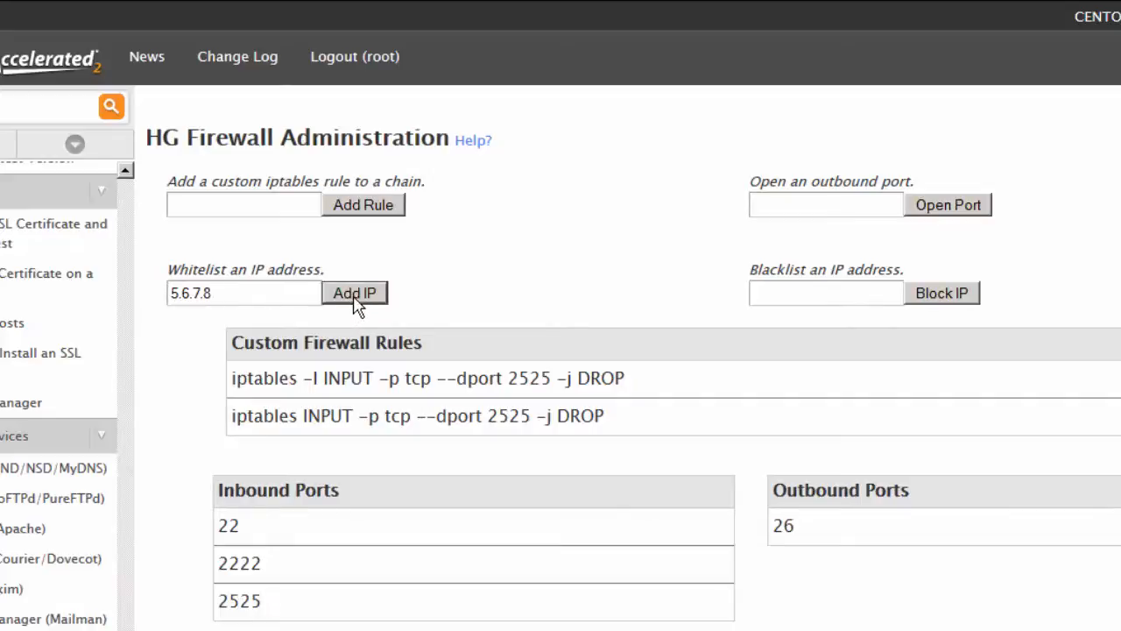
pyautogui.click(354, 293)
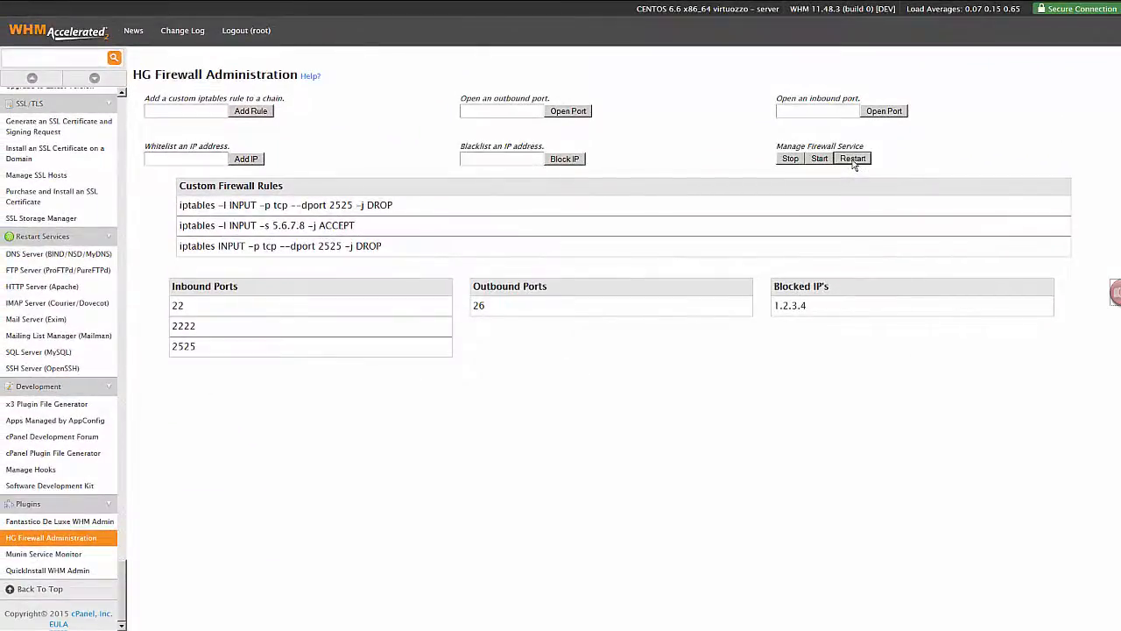
pyautogui.click(851, 158)
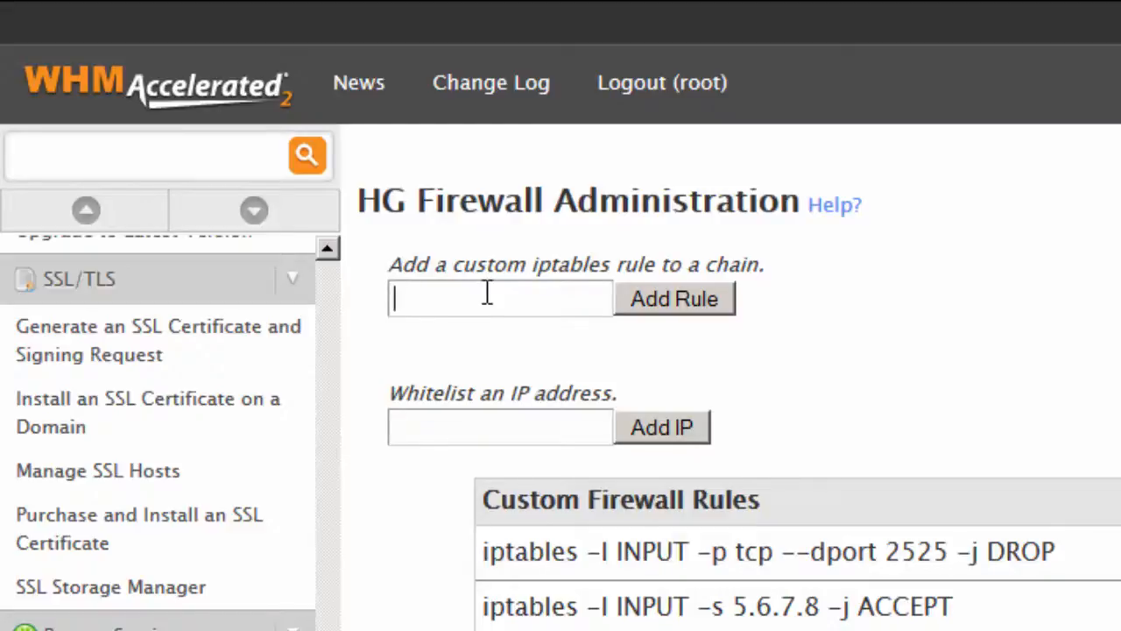
pyautogui.moveTo(637, 312)
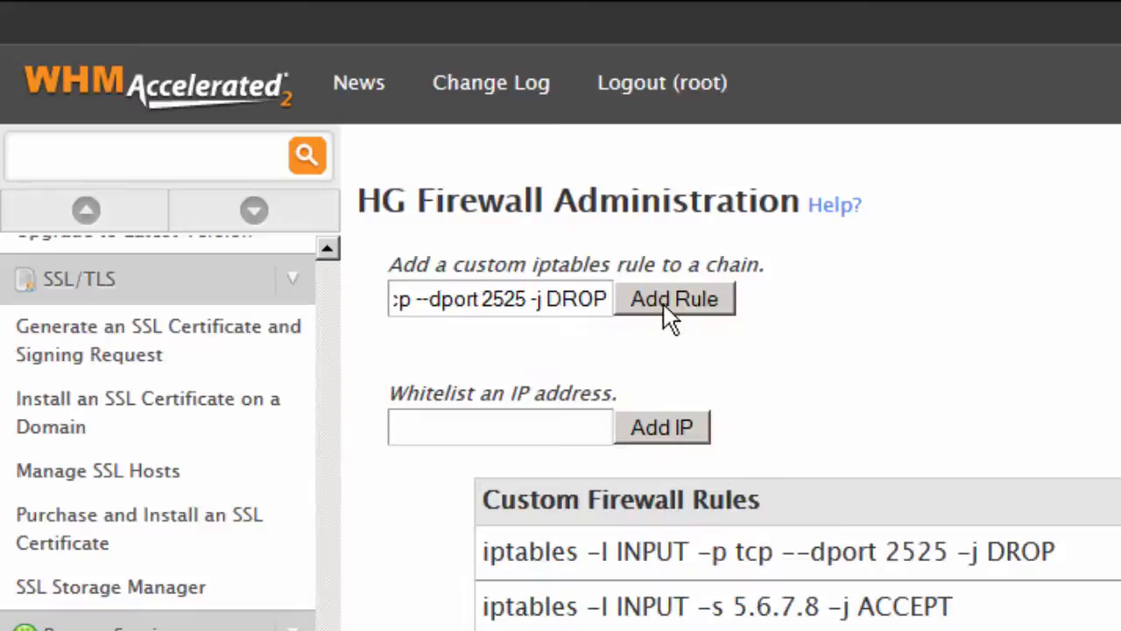
# - Add the custom rule 'iptables -D INPUT -p tcp --dport 2525 -j DROP'
pyautogui.click(673, 298)
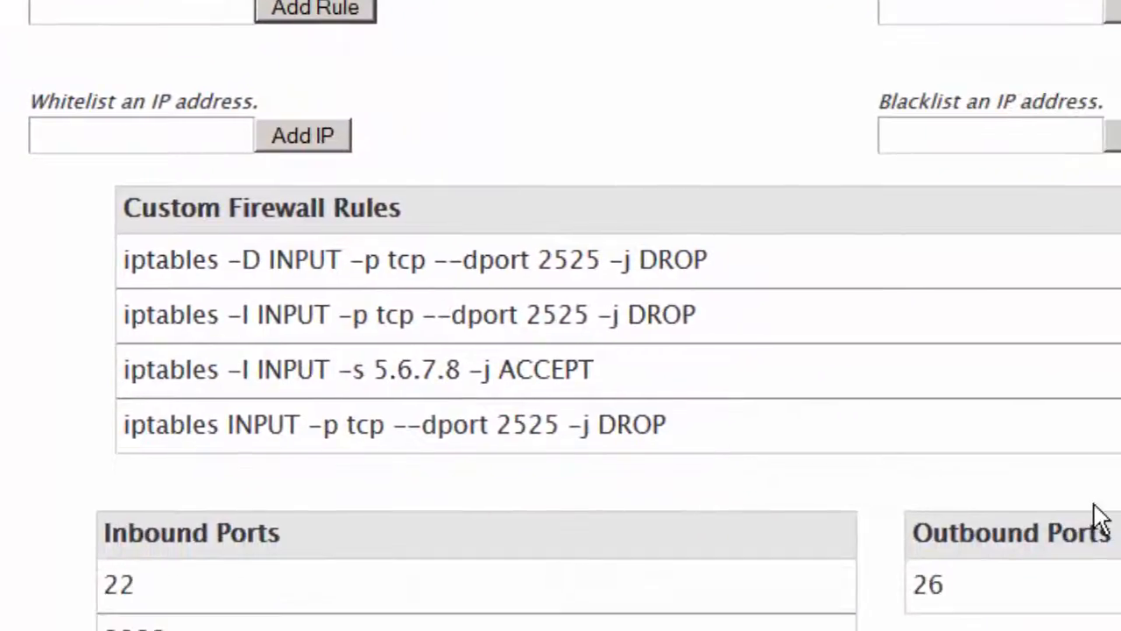